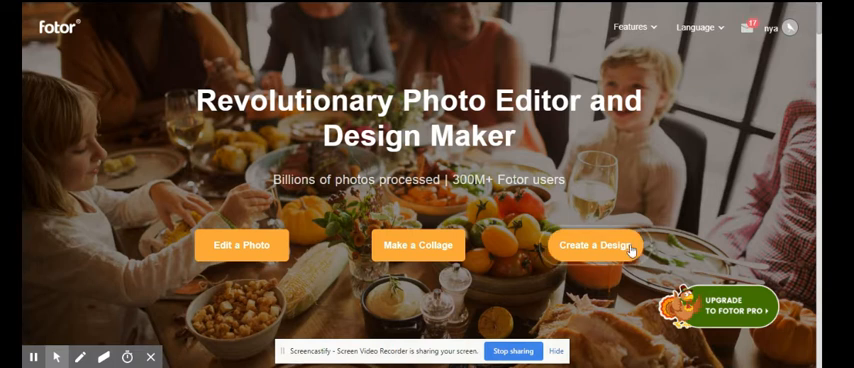
Start a new design and scroll to the Social Media Cover templates for YouTube Channel Art.
click(588, 244)
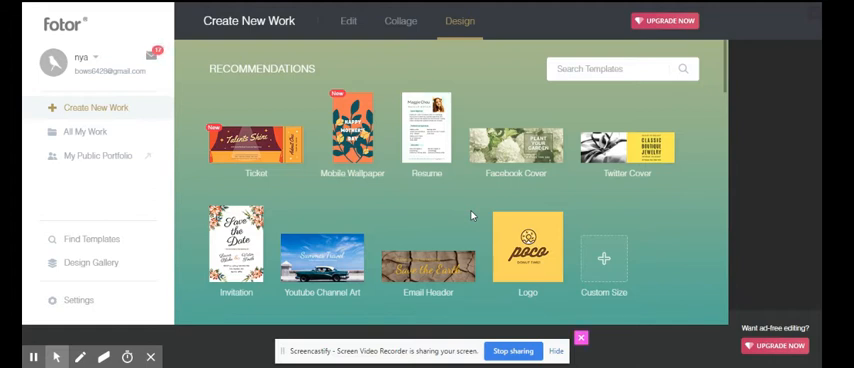
scroll(down, 3)
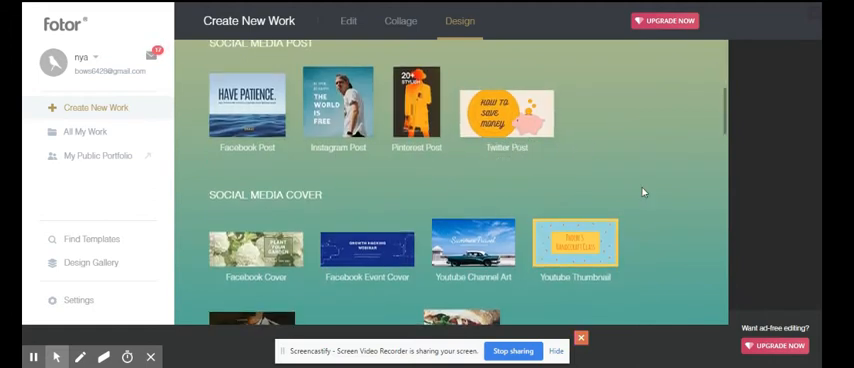
scroll(down, 3)
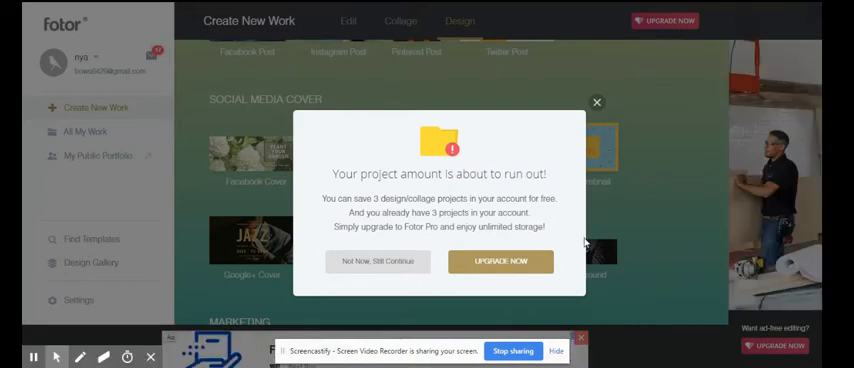
Dismiss the upgrade notice with Not Now and import the pastel streaked image onto the canvas.
click(378, 260)
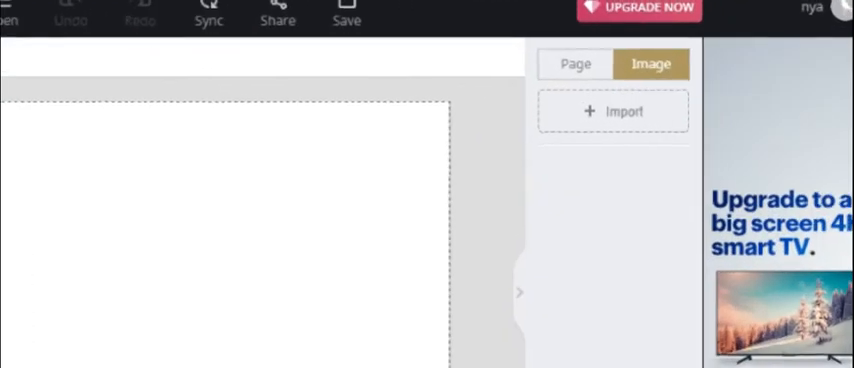
click(614, 112)
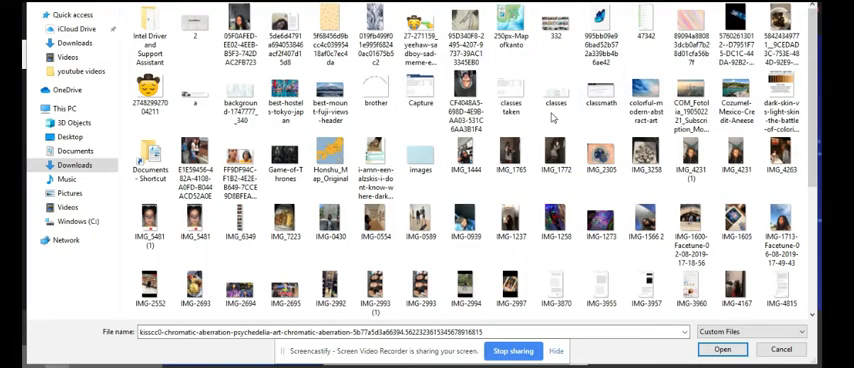
scroll(down, 3)
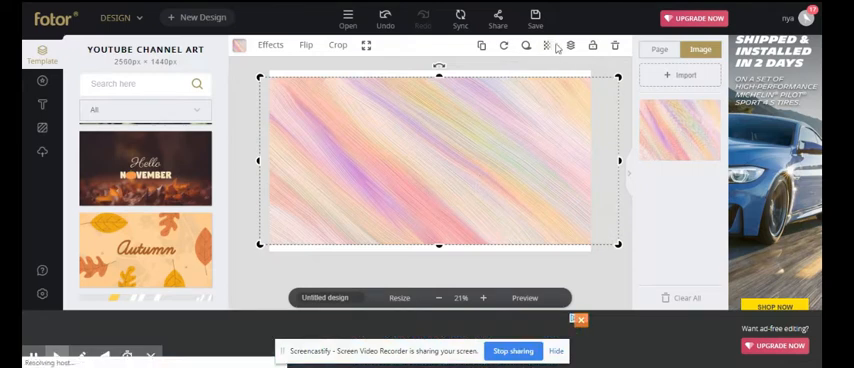
Add a subheading text box with the username 'nyaindiyae' stacked on three lines at the left.
click(548, 46)
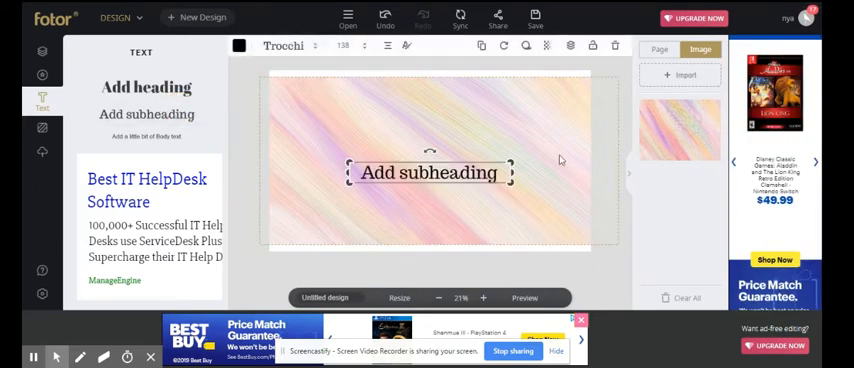
text(nyaindiyae)
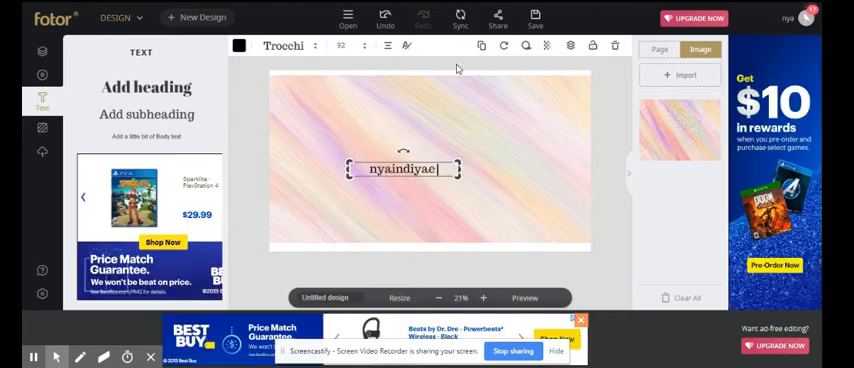
text(nyain)
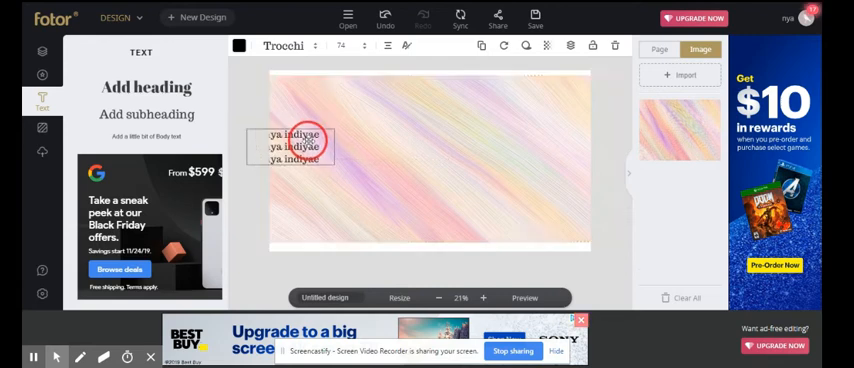
Clone the stacked username text block to start tiling it across the banner.
click(292, 148)
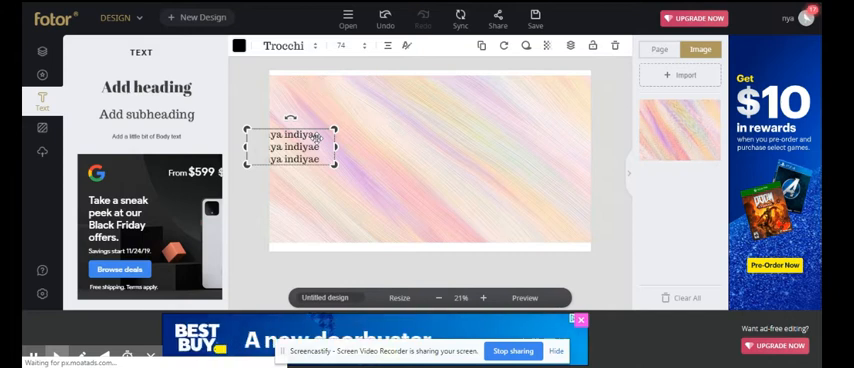
mouse_move(482, 46)
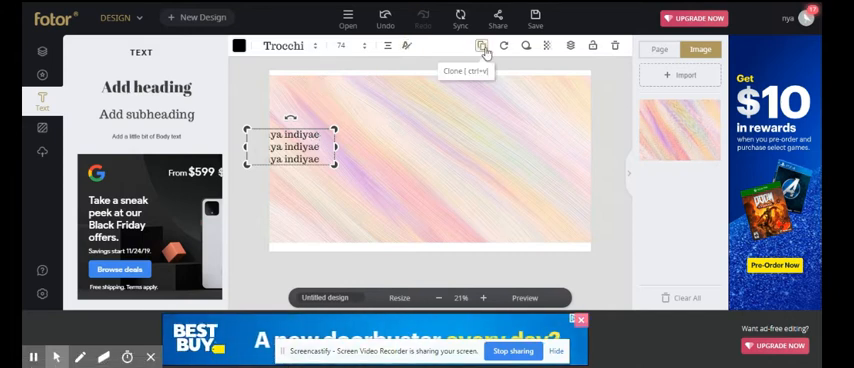
click(482, 46)
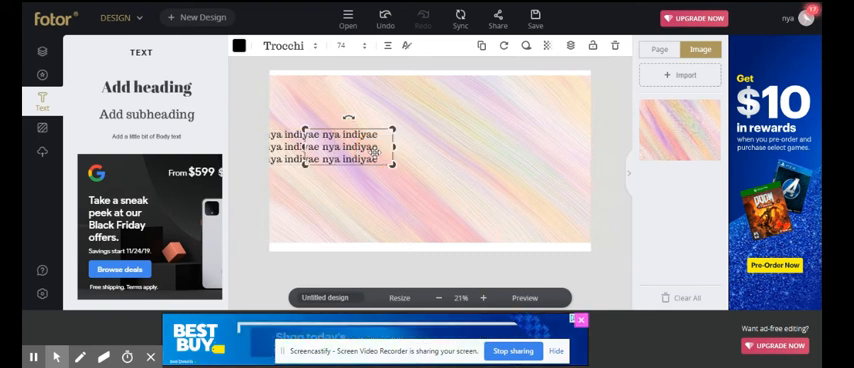
click(378, 150)
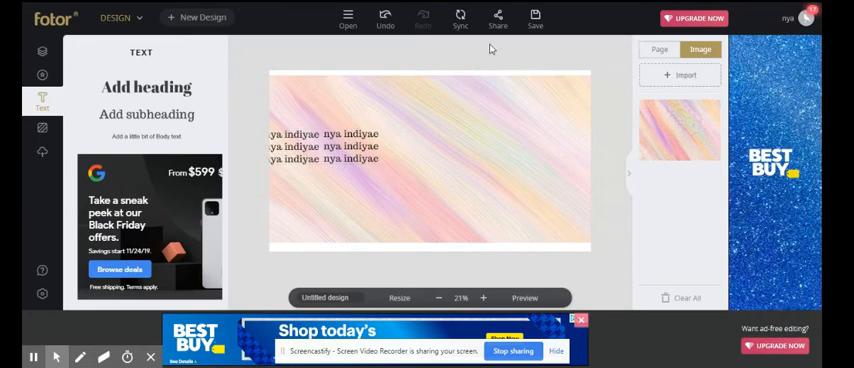
click(320, 146)
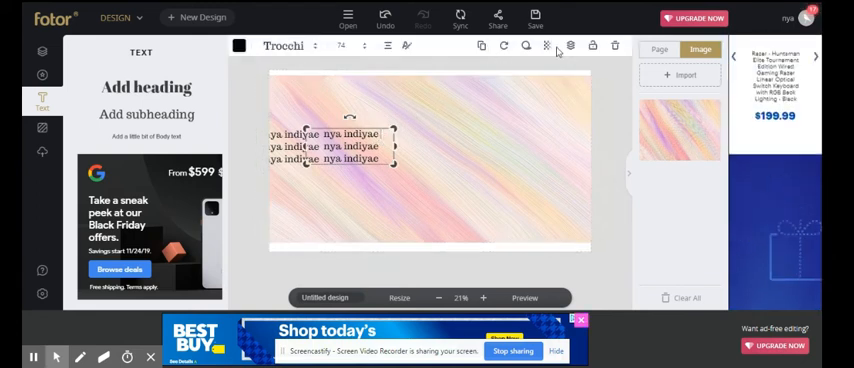
Lower the username text's Transparency to about 60–67% so it reads as a faded pattern.
click(548, 46)
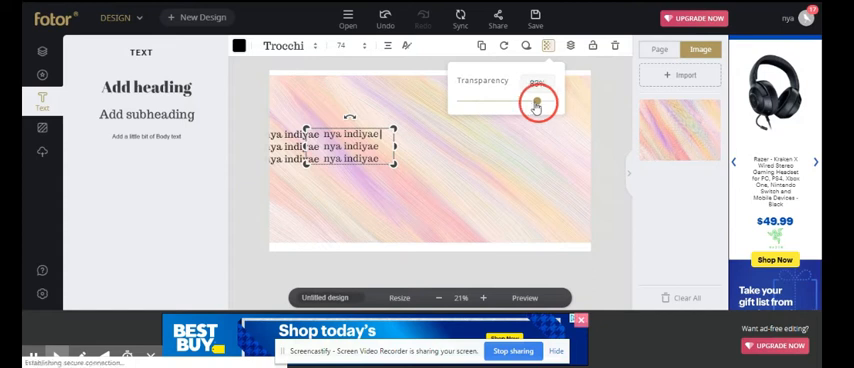
drag(536, 102, 518, 104)
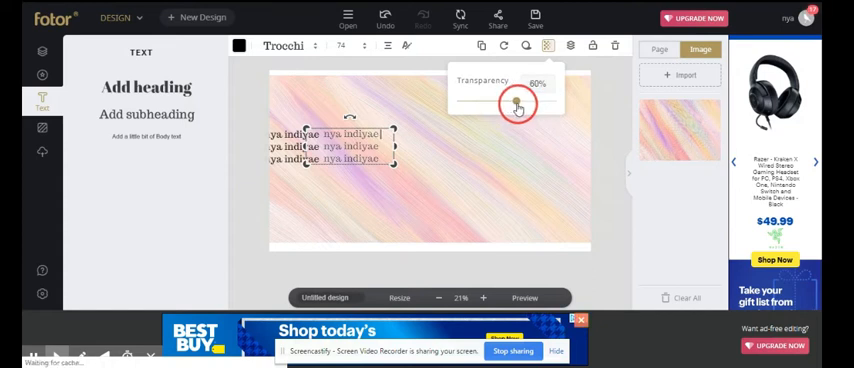
drag(518, 104, 512, 104)
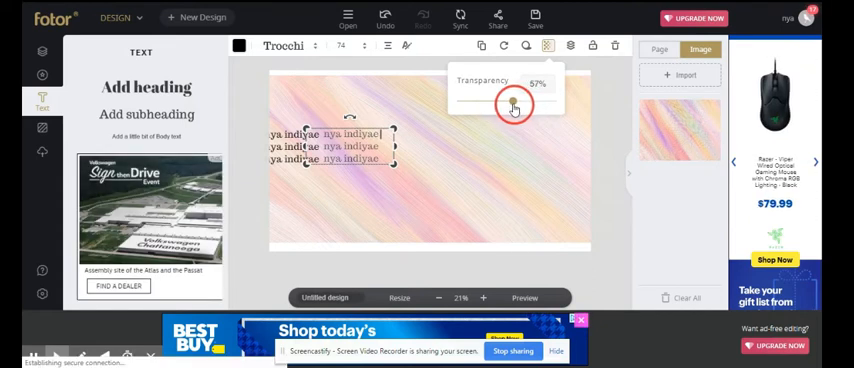
drag(514, 104, 508, 104)
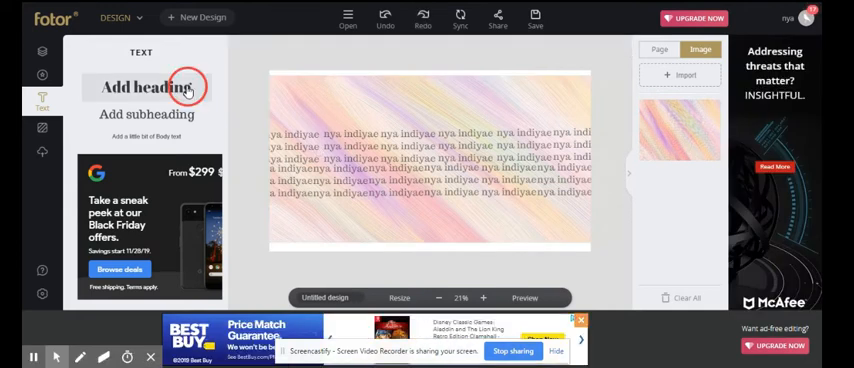
Add a bold centered heading with the name, set its transparency and try a different colour.
click(184, 88)
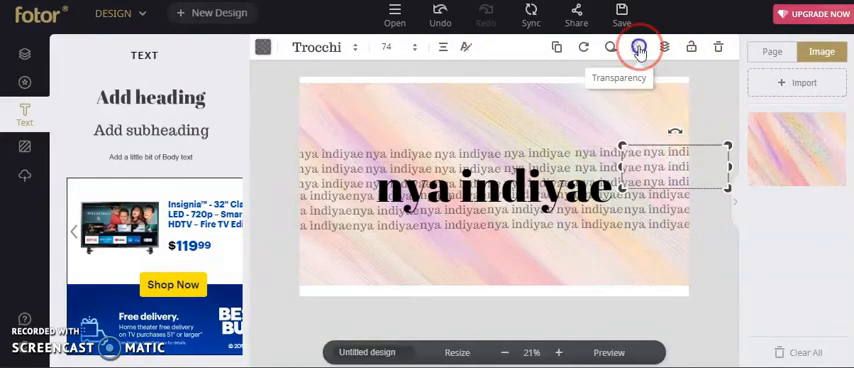
click(636, 48)
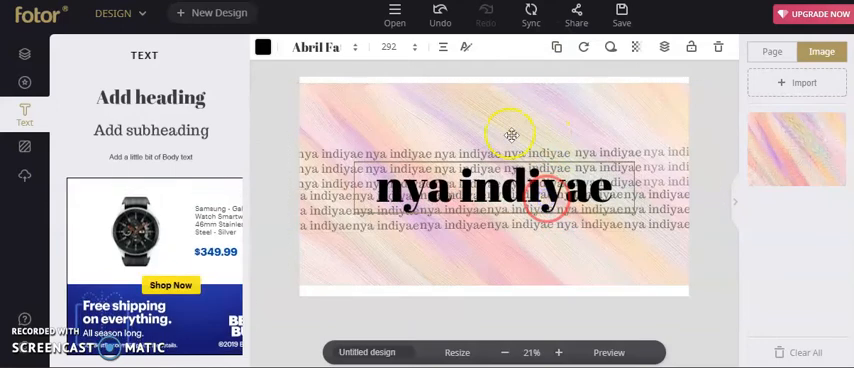
click(264, 48)
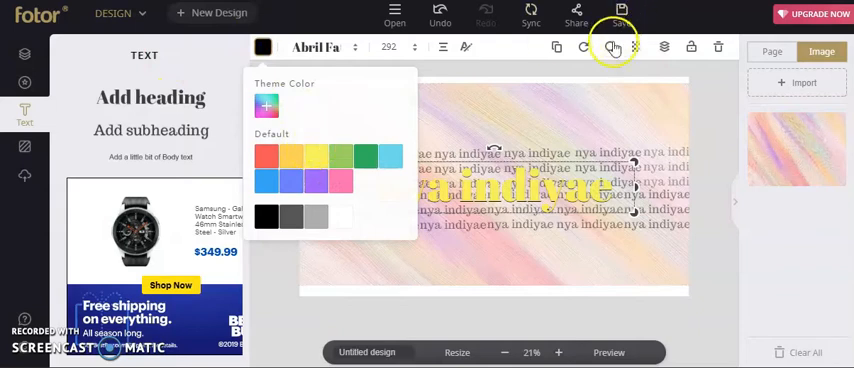
click(664, 48)
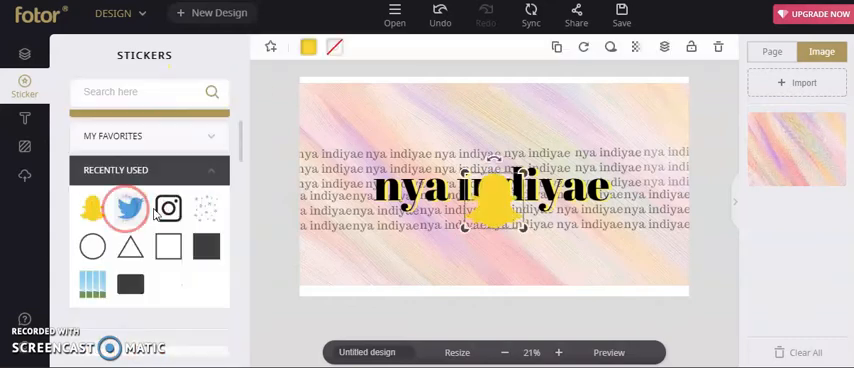
click(168, 208)
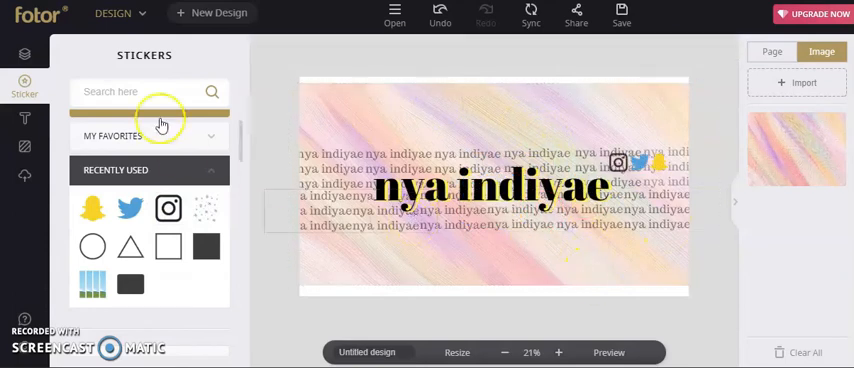
click(24, 100)
text(@nya)
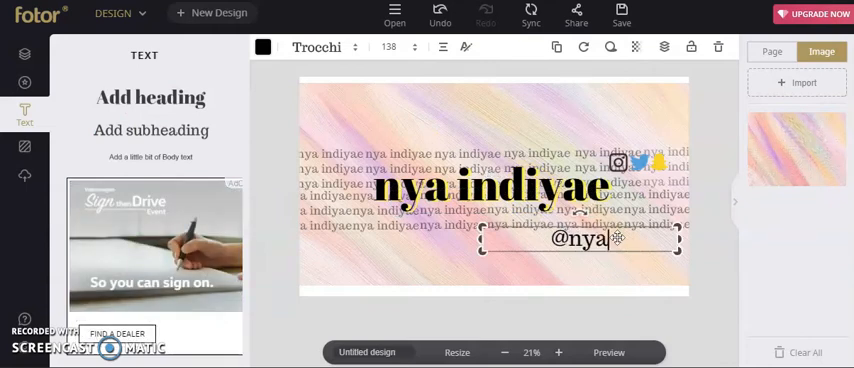
text(indi)
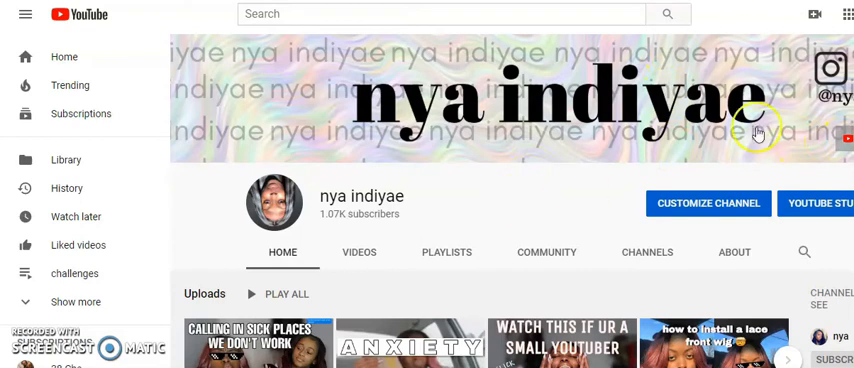
mouse_move(280, 160)
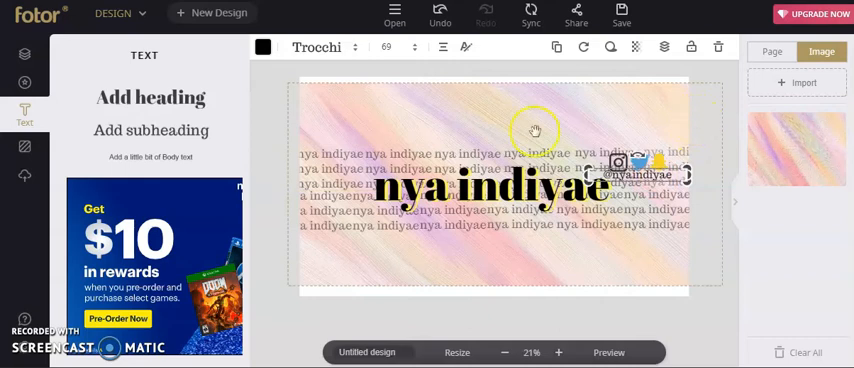
Add a rectangle from Stickers > Basic Shapes and colour it white.
click(24, 82)
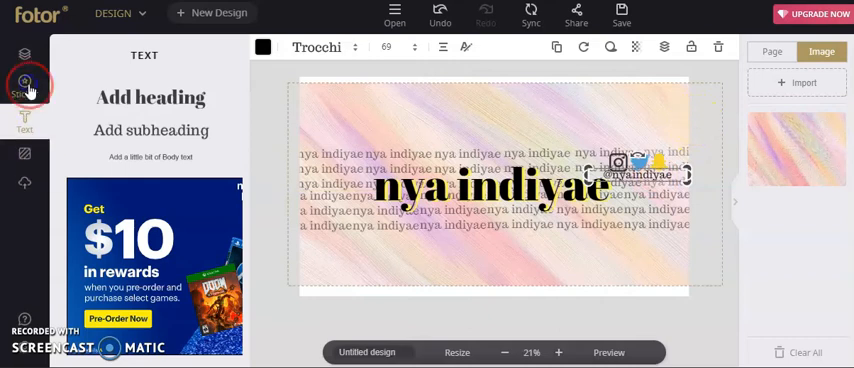
click(24, 84)
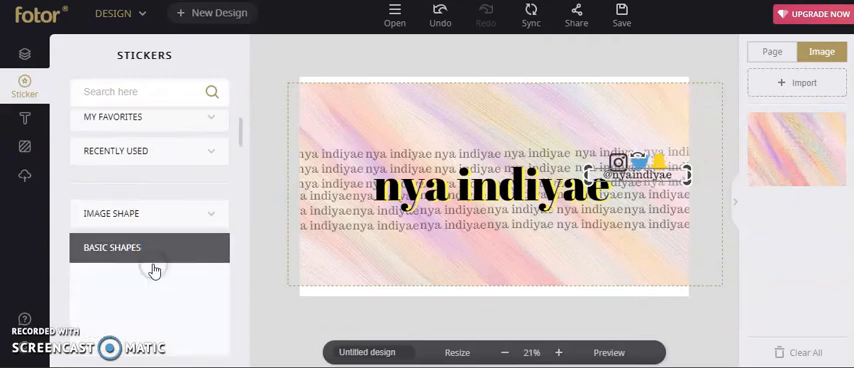
click(112, 248)
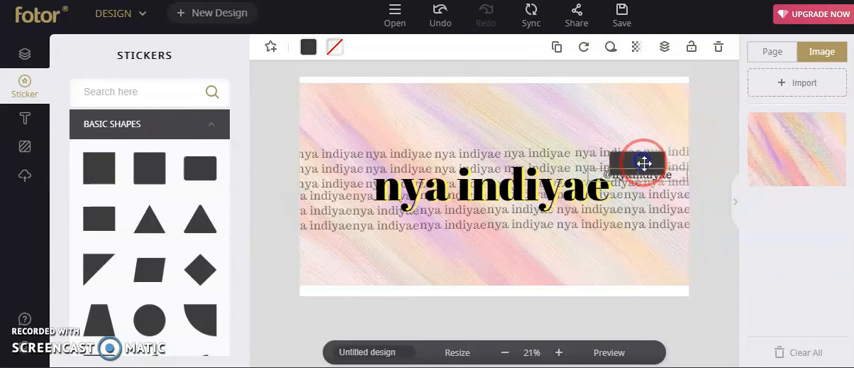
click(308, 46)
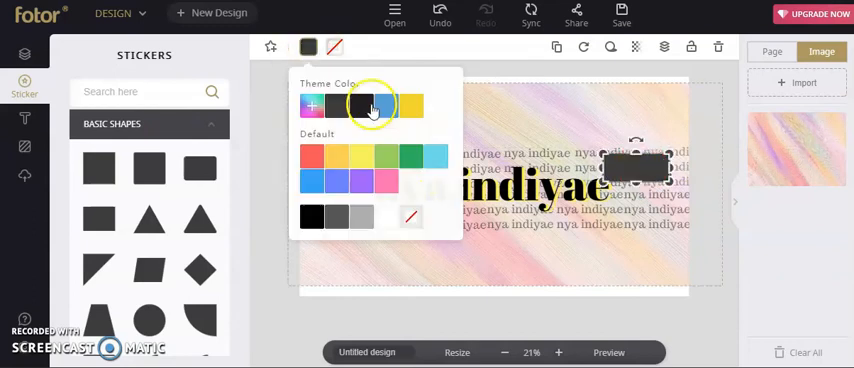
click(664, 48)
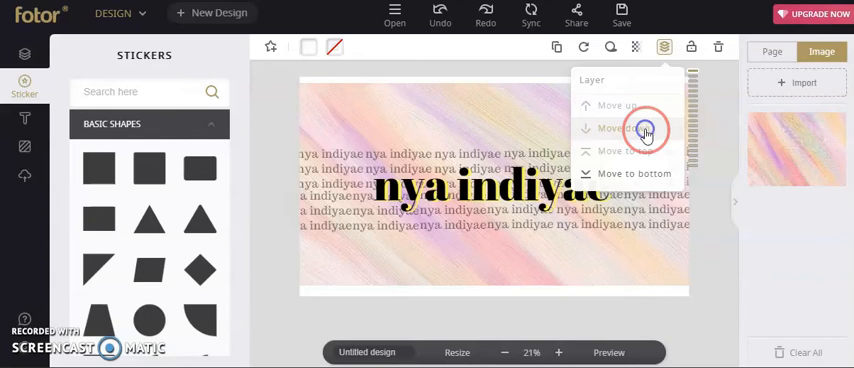
Move the white rectangle down the layers so it sits behind the handle text and icons.
click(620, 128)
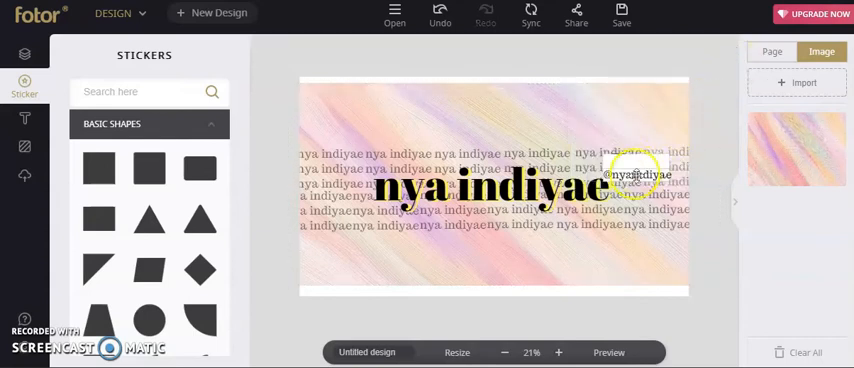
click(636, 176)
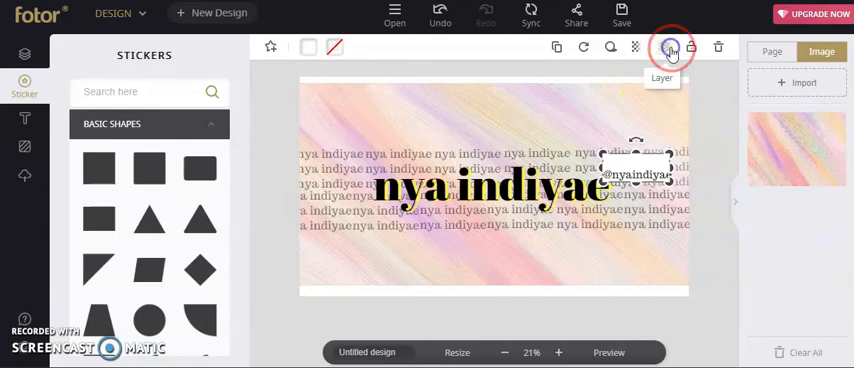
click(490, 196)
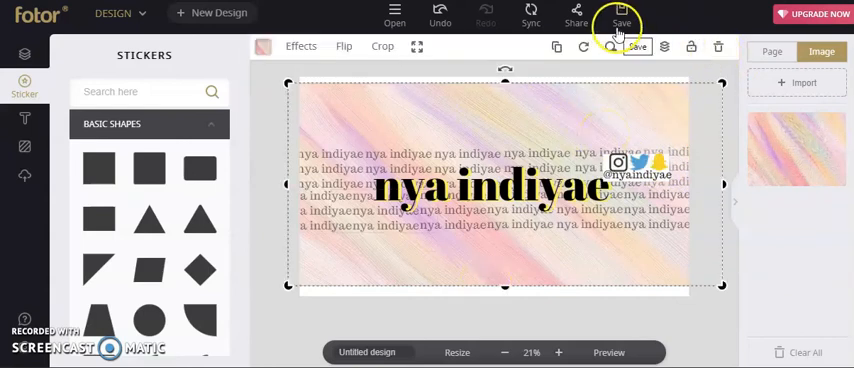
Download the finished banner as a High quality JPG.
click(620, 16)
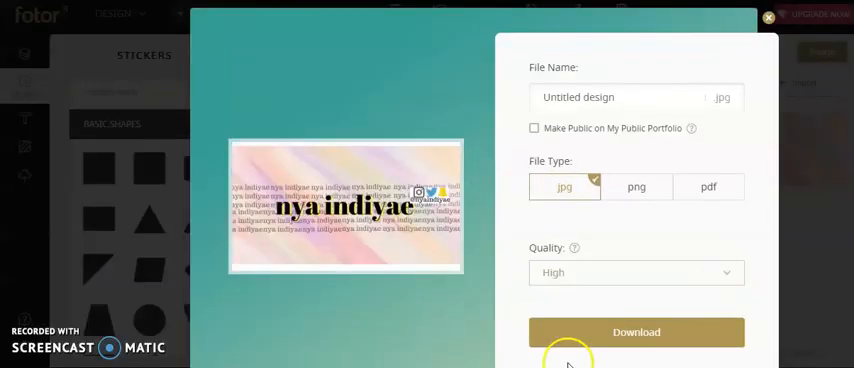
click(636, 272)
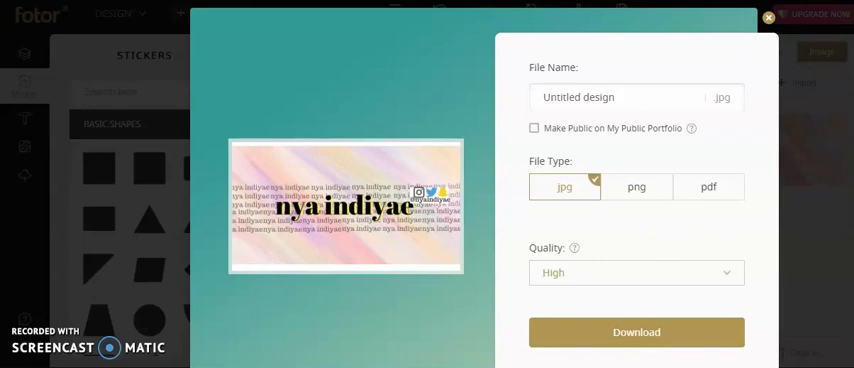
mouse_move(260, 256)
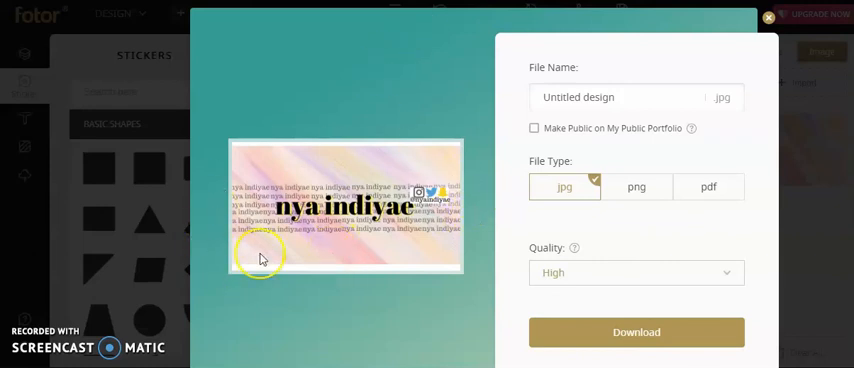